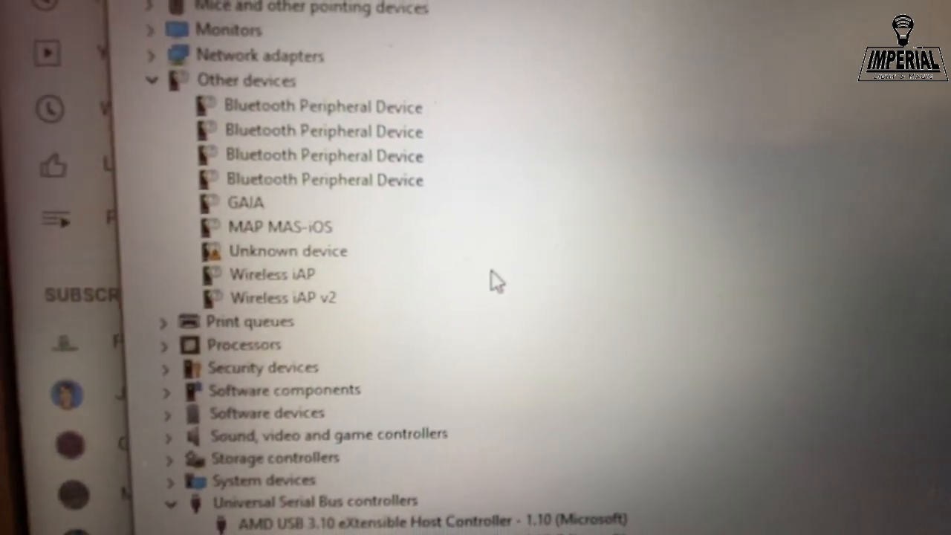
Show the Unknown device's Hardware Ids (VID_045E, PID_02A9) in its Properties Details
{"action": "right_click", "coordinate": [288, 250]}
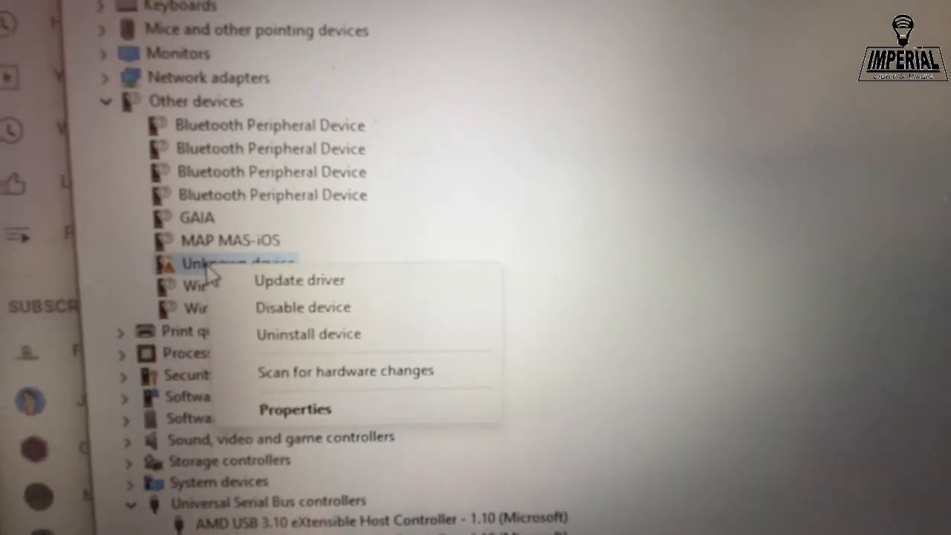
{"action": "left_click", "coordinate": [294, 410]}
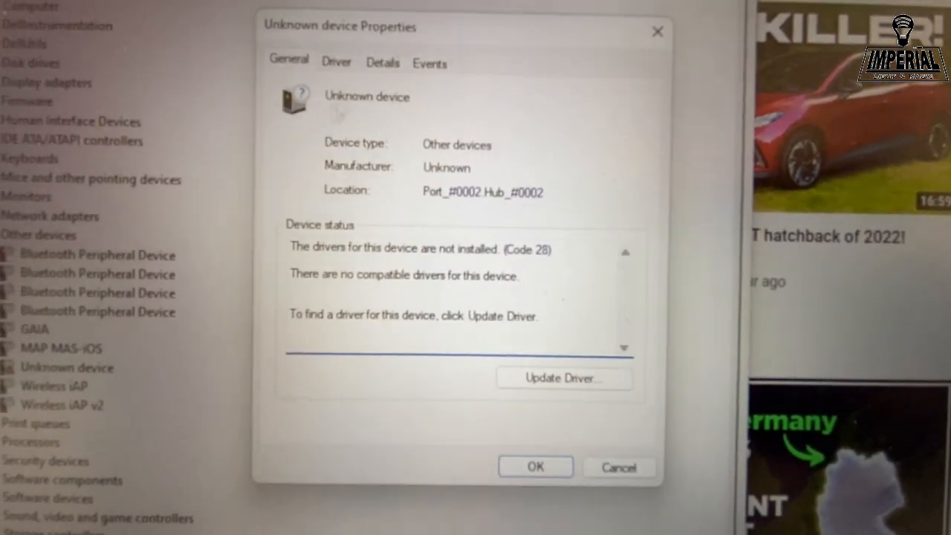
{"action": "left_click", "coordinate": [383, 63]}
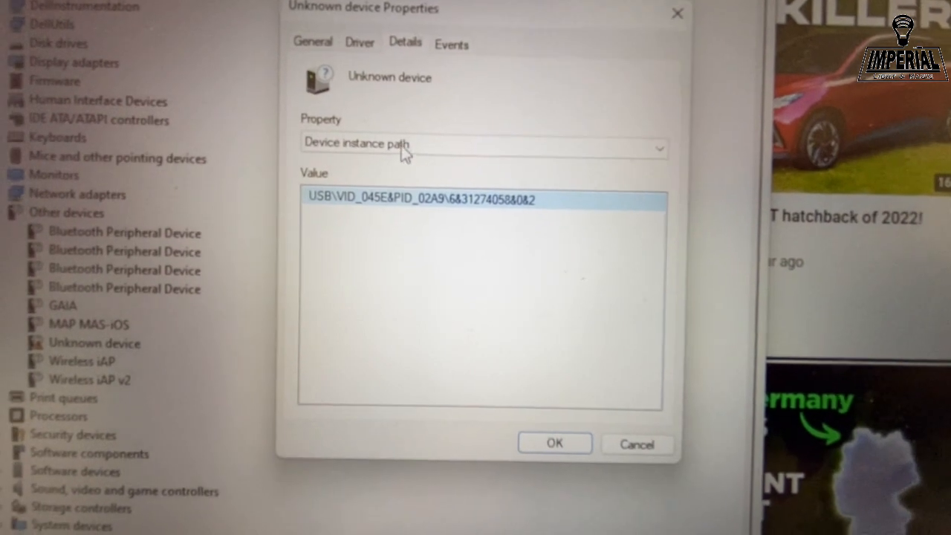
{"action": "left_click", "coordinate": [476, 144]}
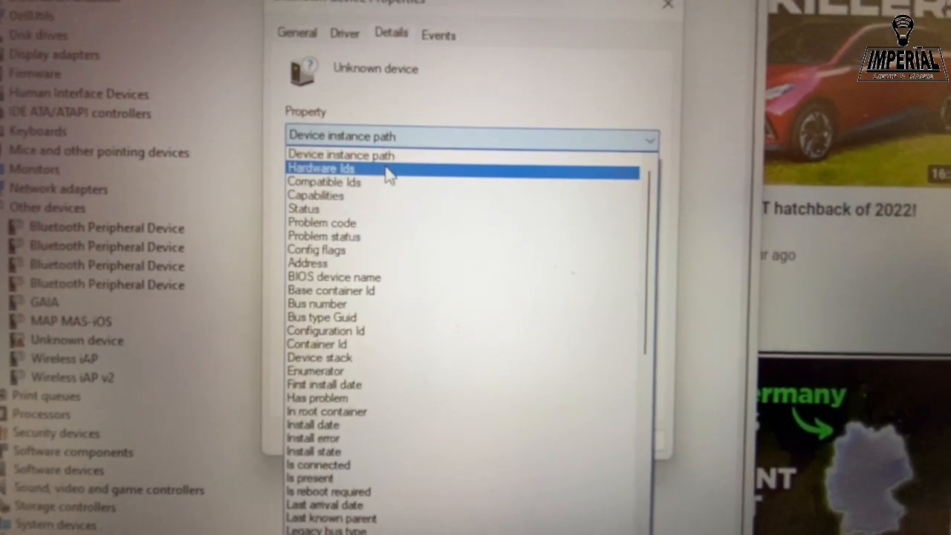
{"action": "left_click", "coordinate": [321, 168]}
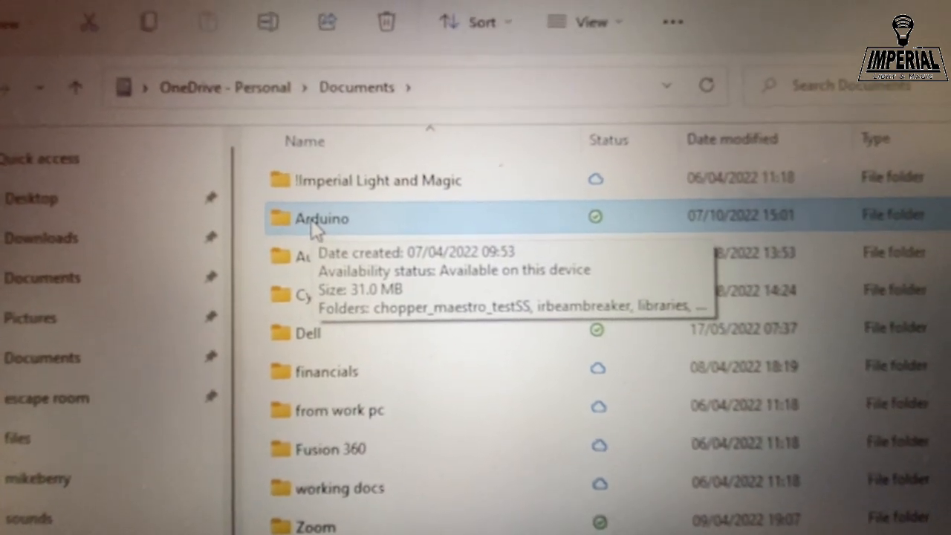
Navigate into Documents\Arduino\libraries on OneDrive
{"action": "double_click", "coordinate": [321, 217]}
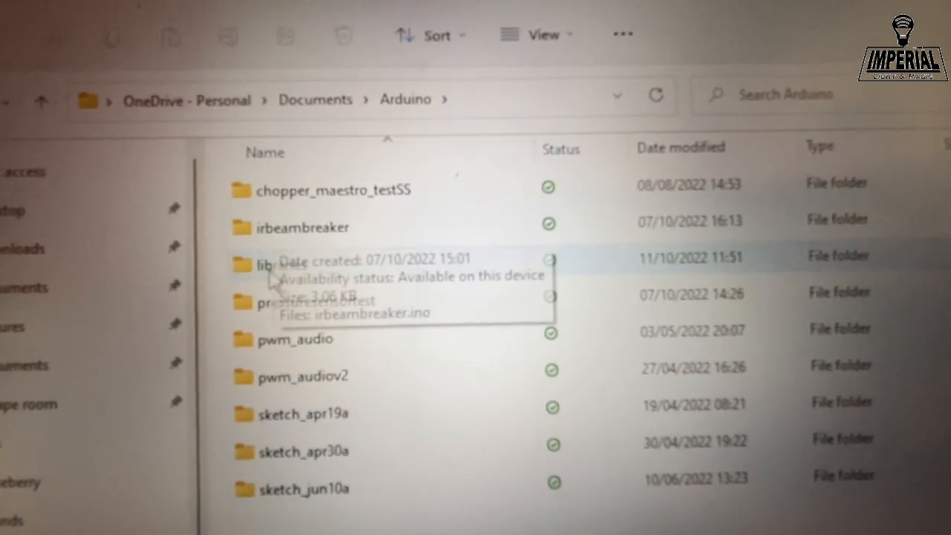
{"action": "double_click", "coordinate": [264, 265]}
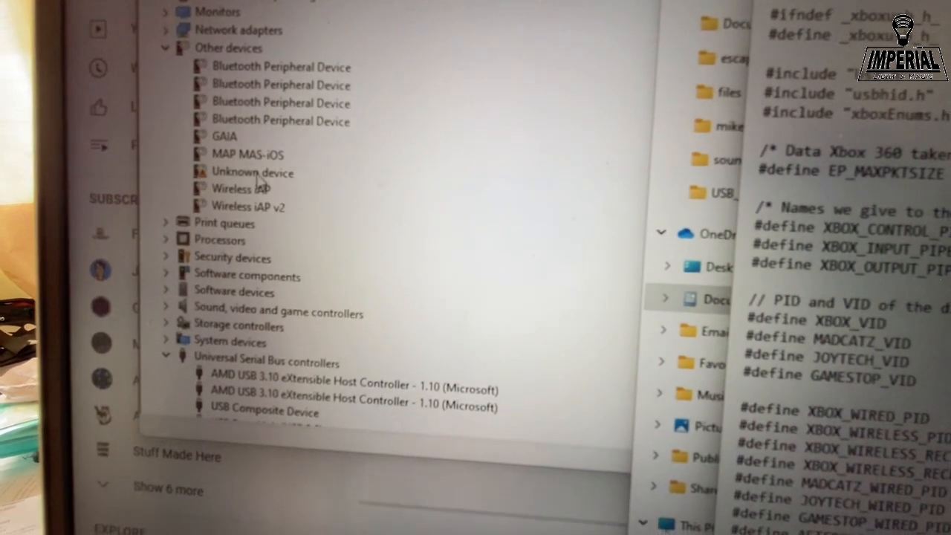
Scan for hardware changes from the Unknown device's context menu
{"action": "right_click", "coordinate": [253, 172]}
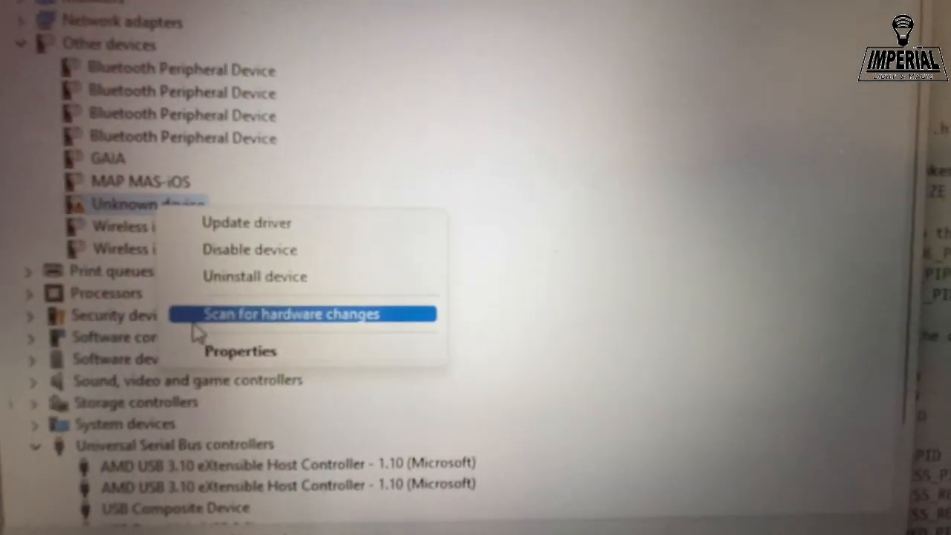
{"action": "left_click", "coordinate": [240, 350]}
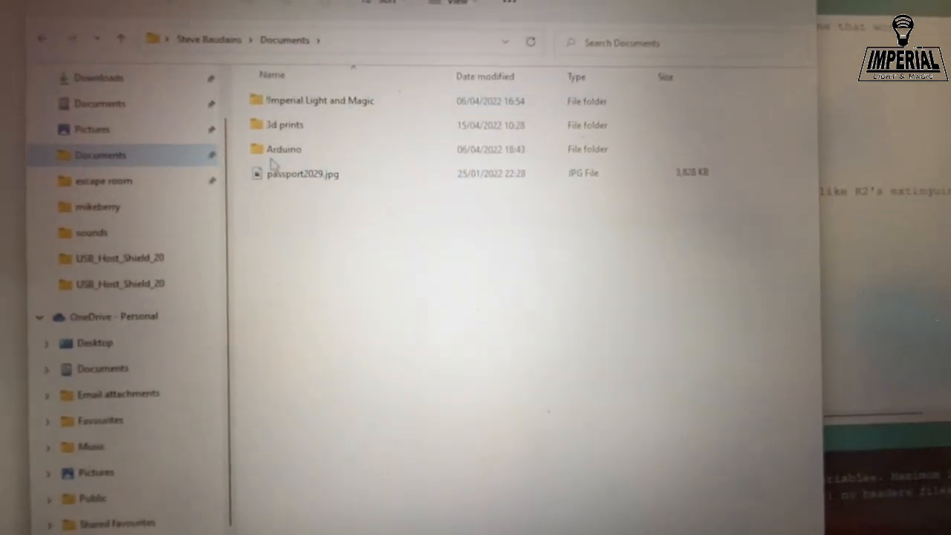
Navigate into the local Documents\Arduino\libraries folder and view its library list
{"action": "double_click", "coordinate": [284, 149]}
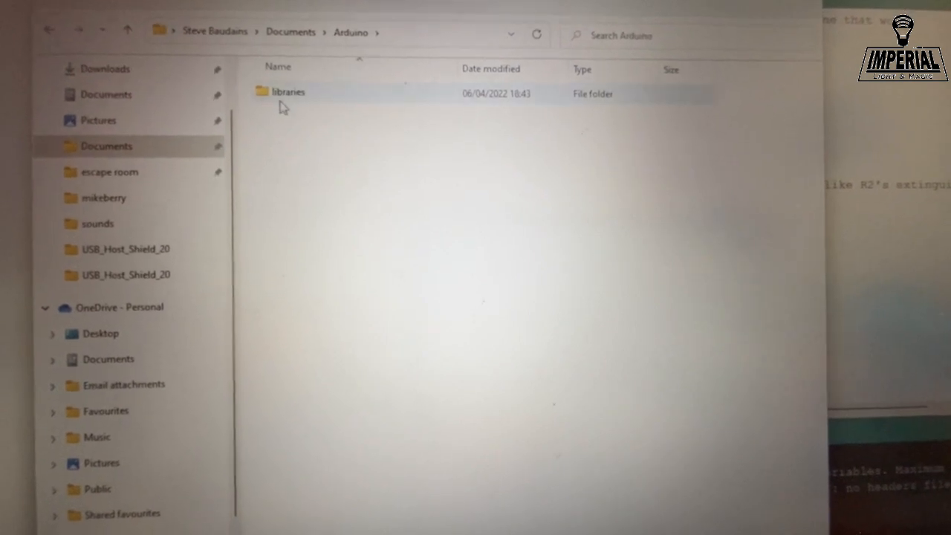
{"action": "double_click", "coordinate": [288, 92]}
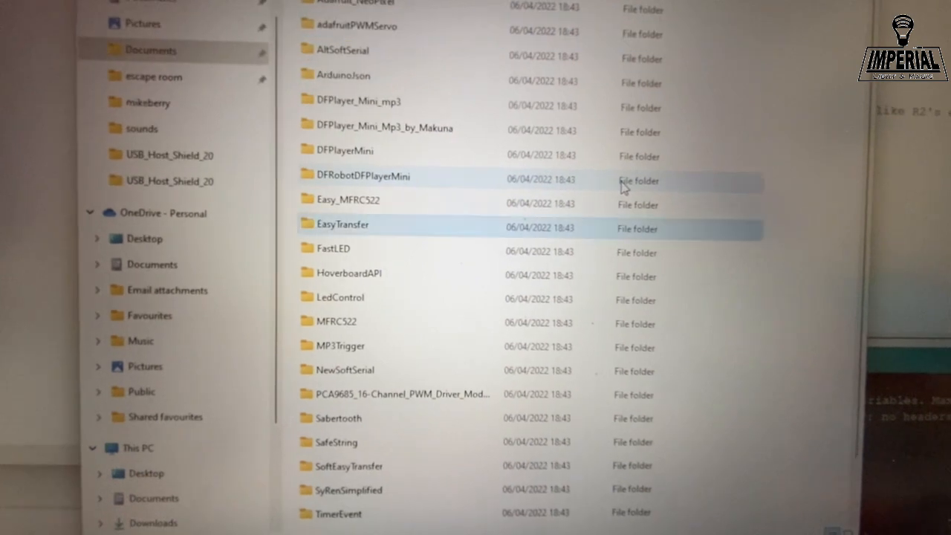
{"action": "scroll", "scroll_direction": "down", "scroll_amount": 3}
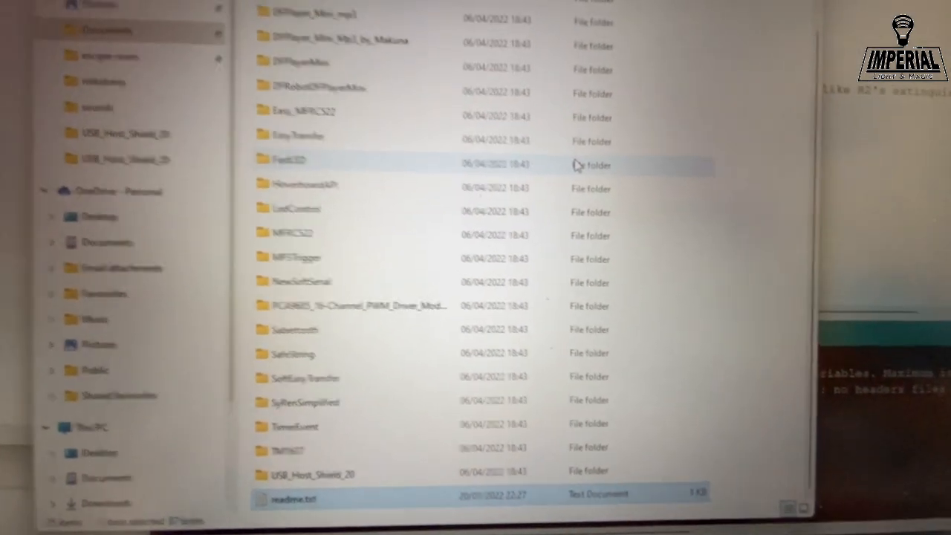